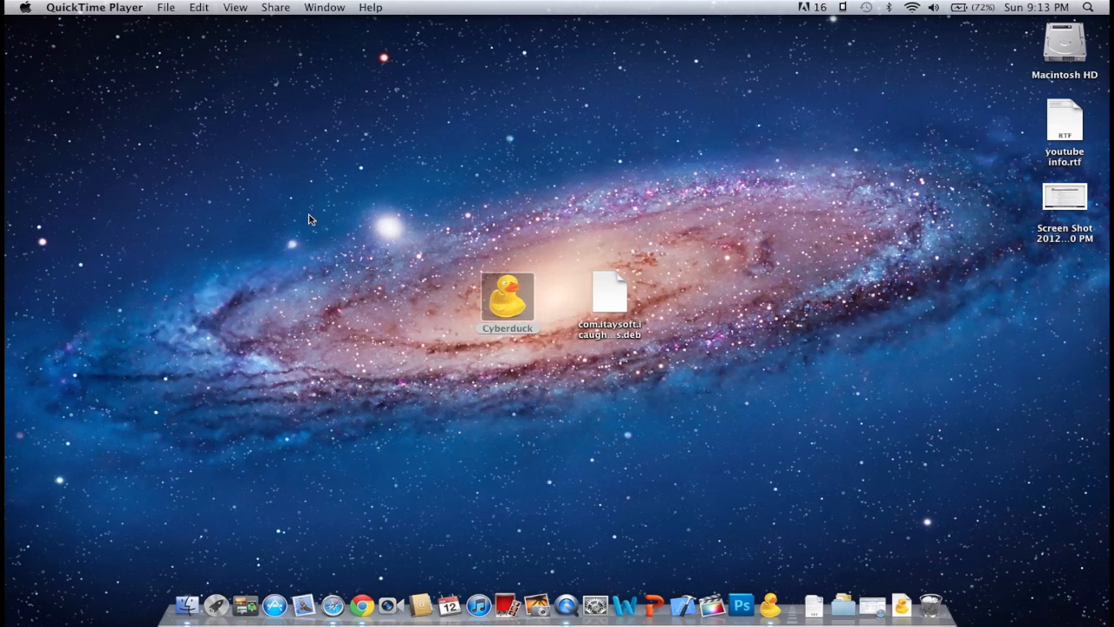
mouse_move(428, 346)
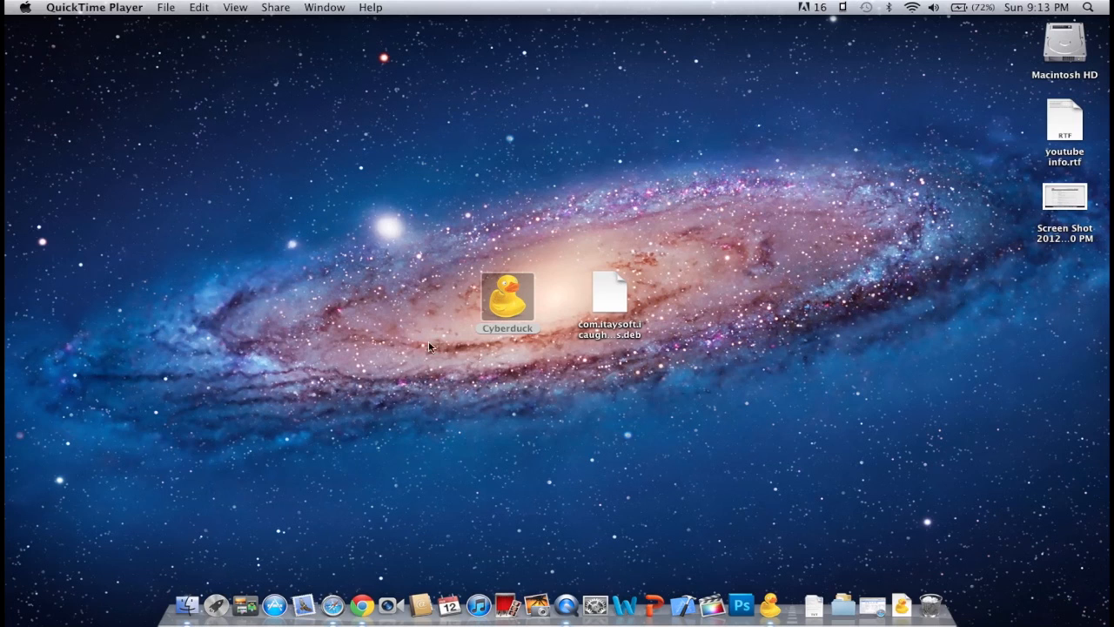
- Launch Cyberduck from the desktop
left_click(506, 300)
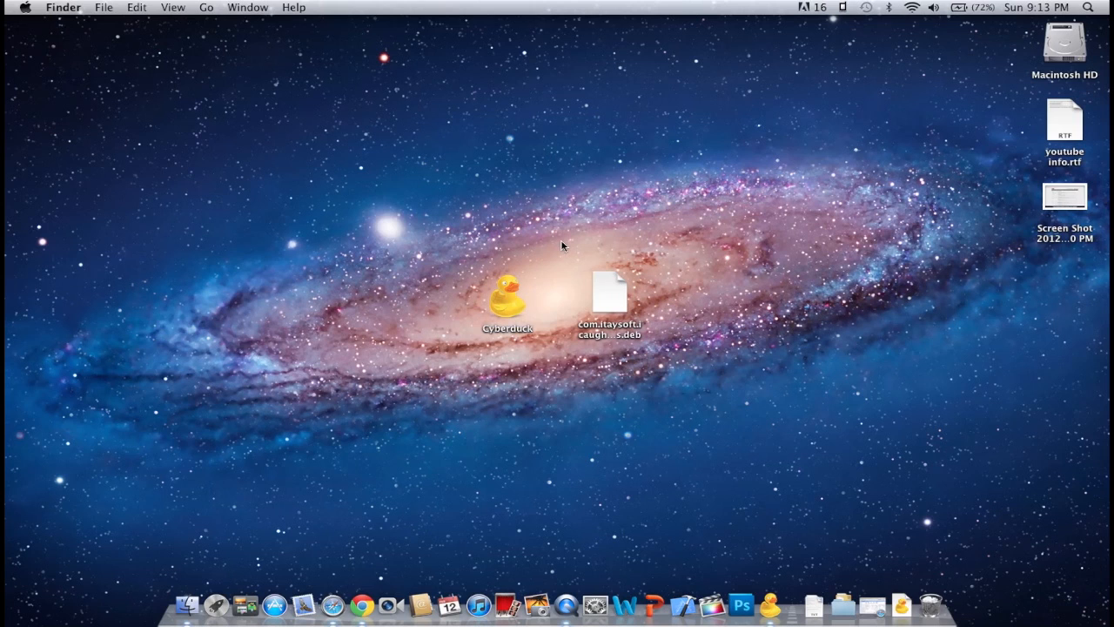
mouse_move(479, 359)
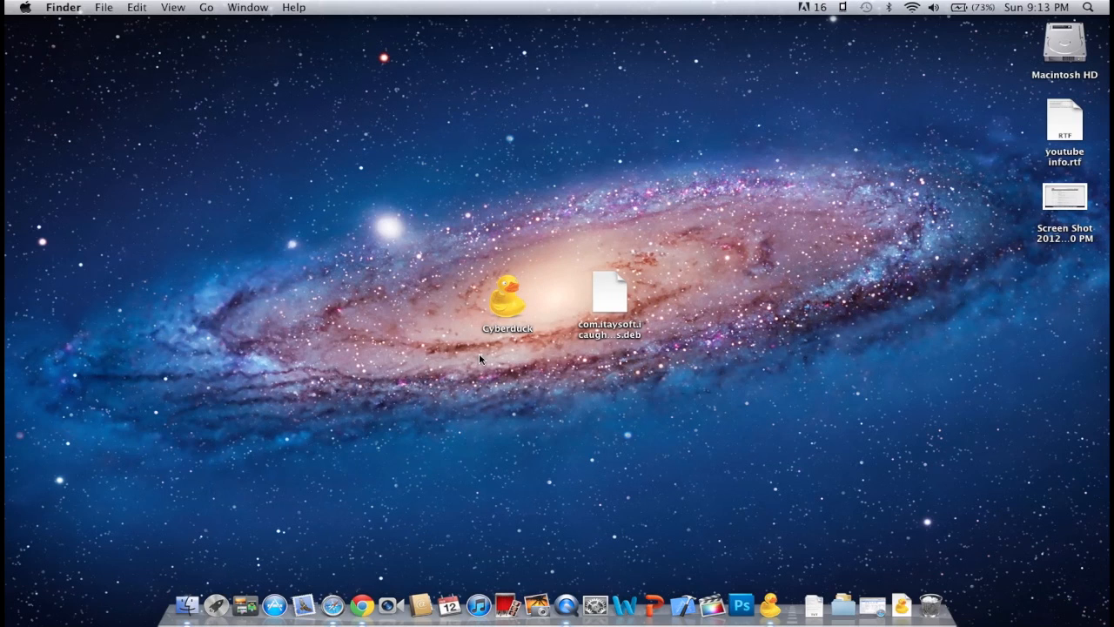
mouse_move(684, 368)
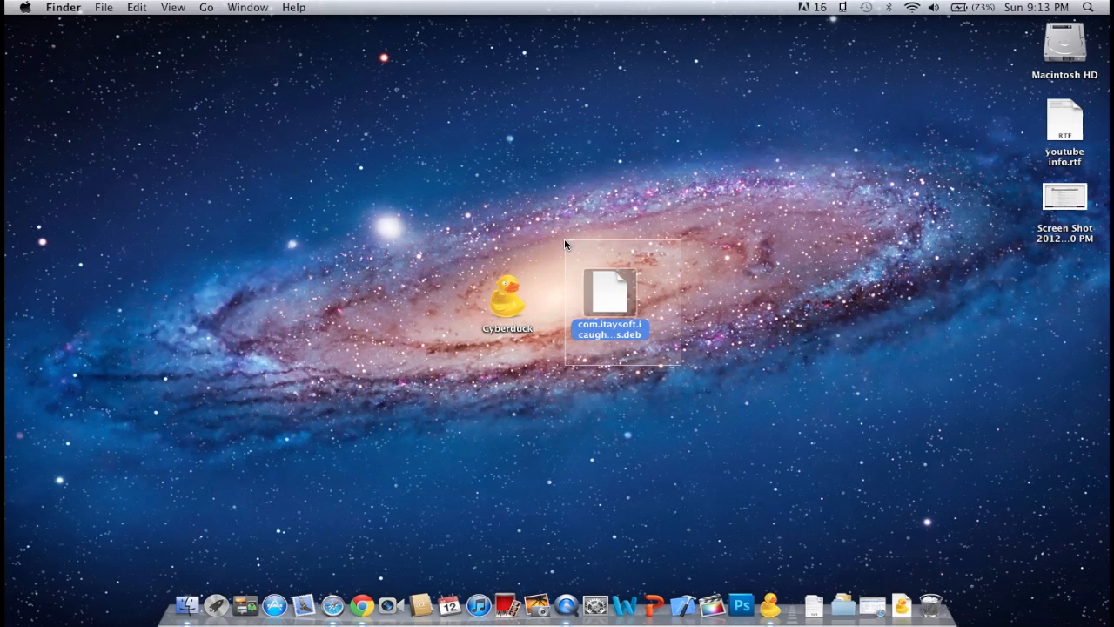
left_click(729, 366)
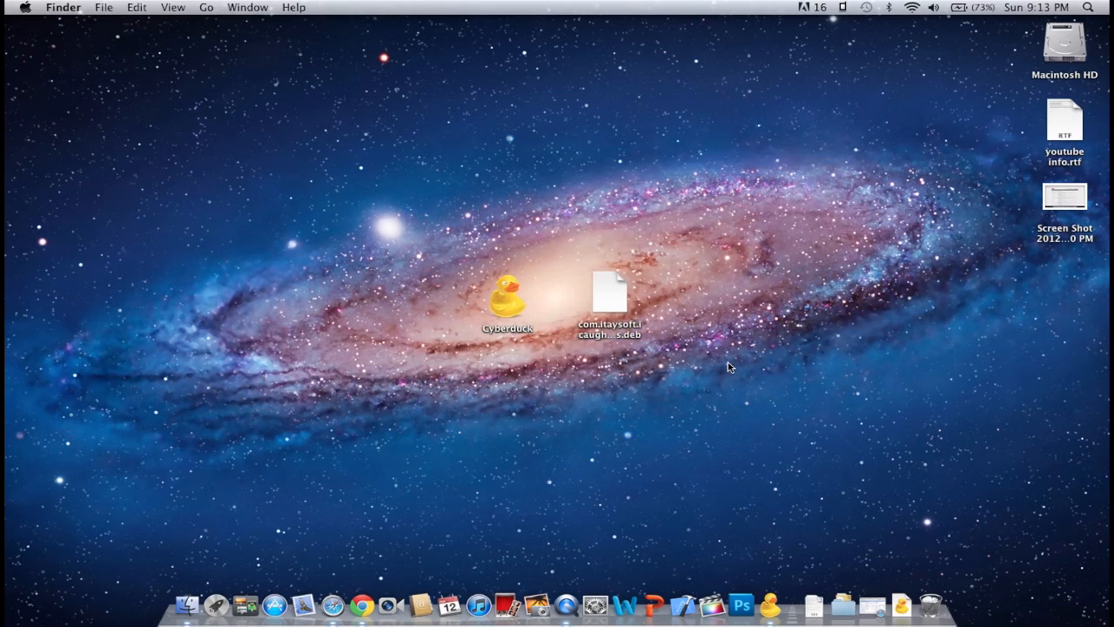
mouse_move(696, 381)
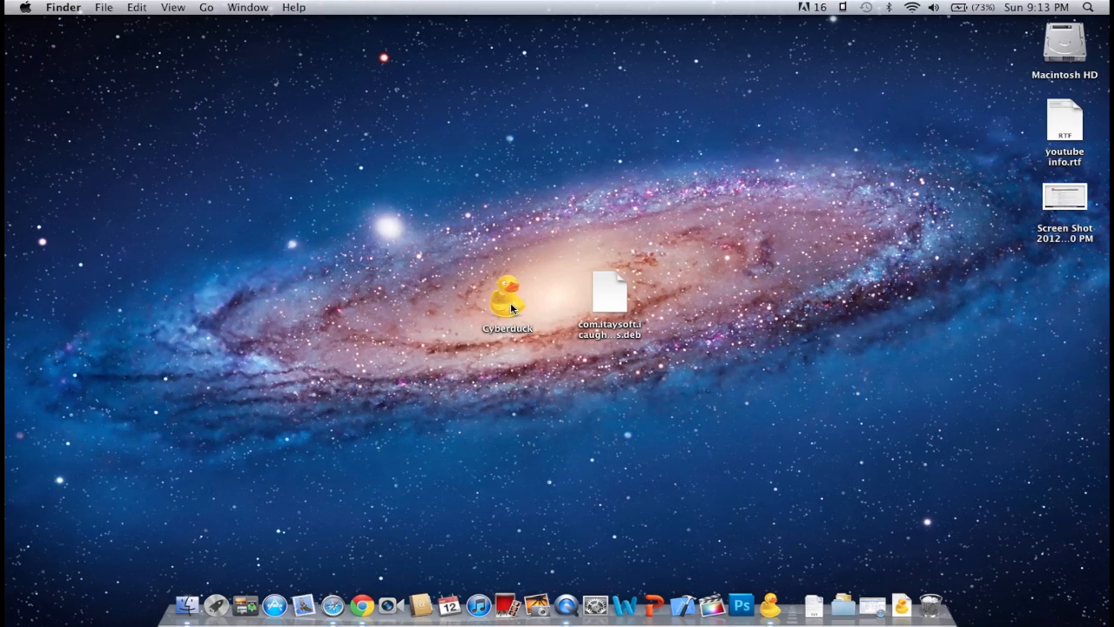
double_click(508, 300)
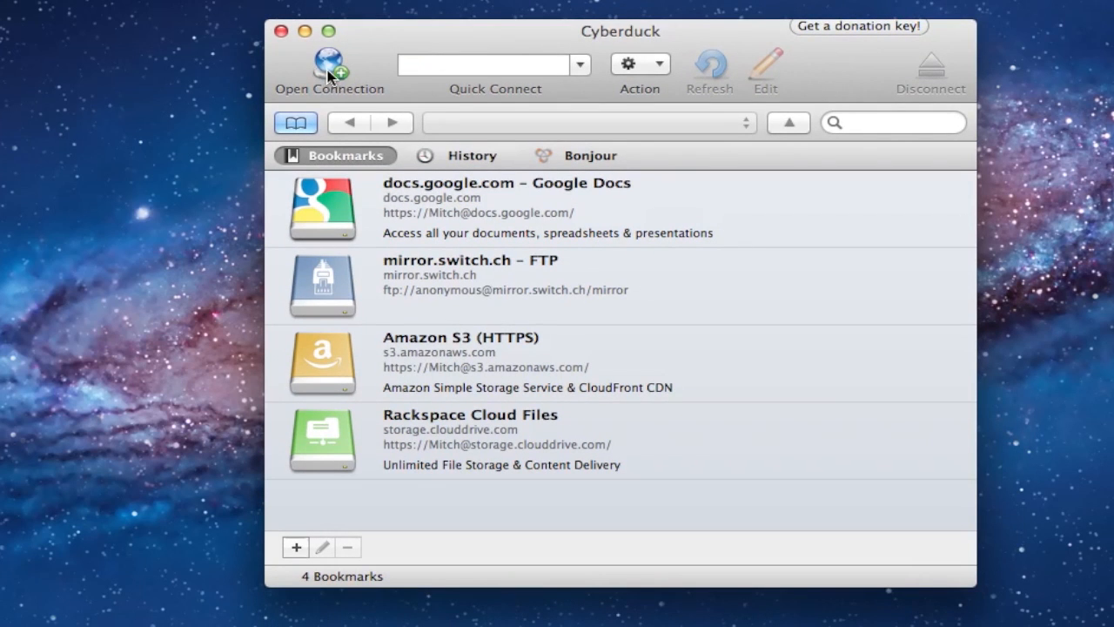
- Start a new connection using SFTP (SSH File Transfer Protocol) on port 22
left_click(328, 66)
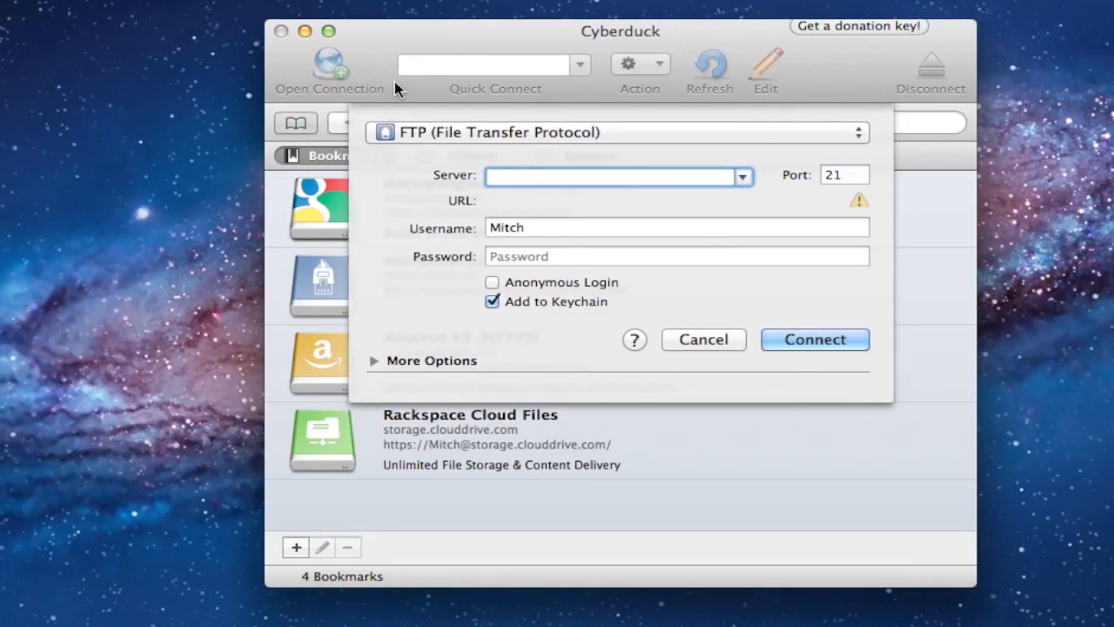
left_click(618, 133)
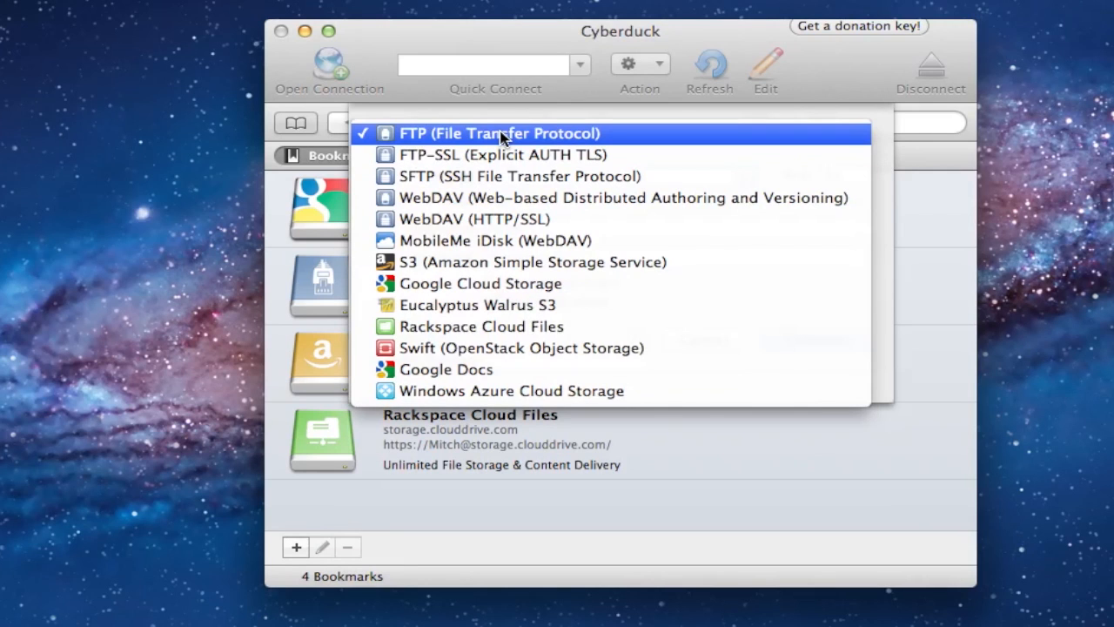
mouse_move(518, 175)
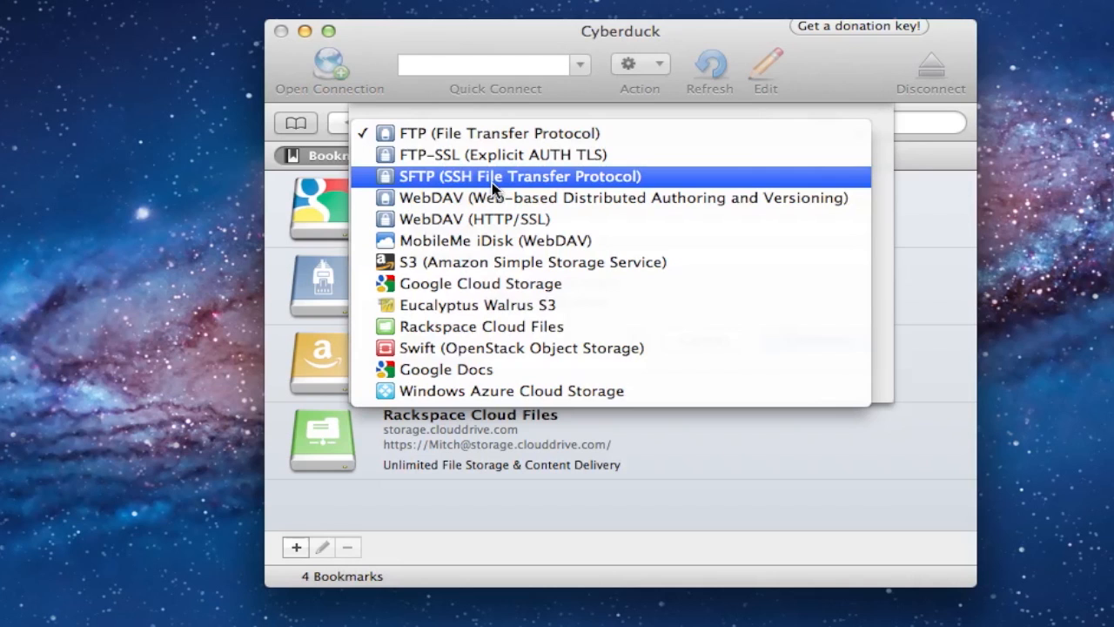
left_click(518, 176)
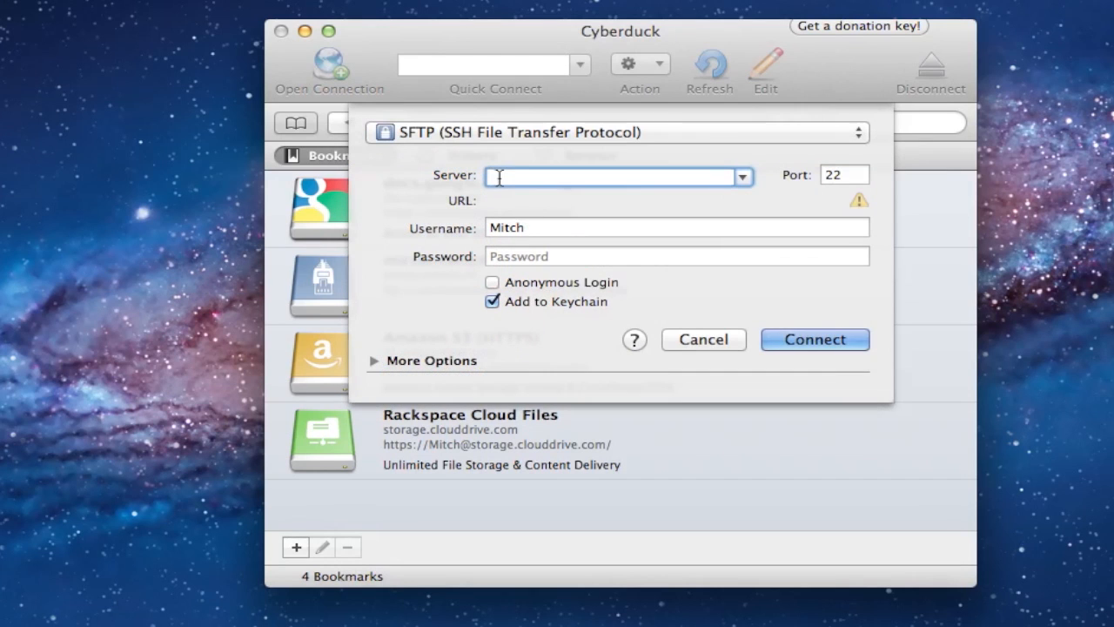